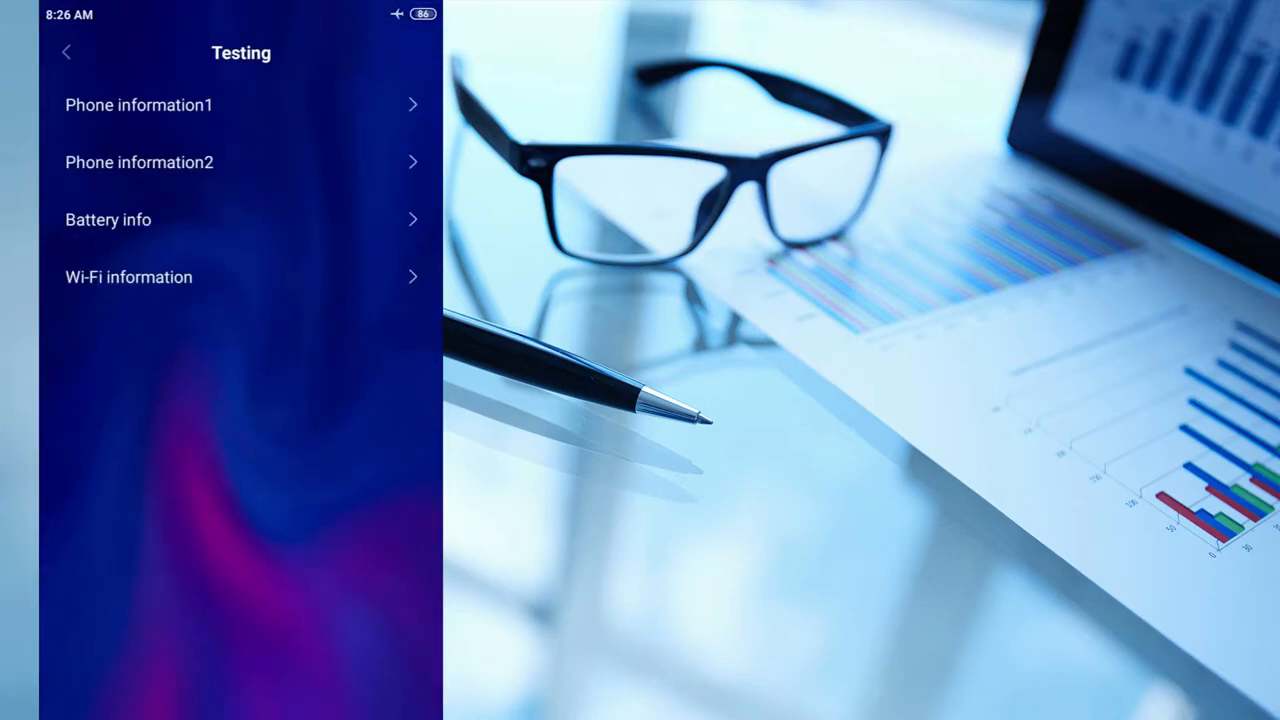
- Switch Mobile radio power ON in Phone information1 and go back
{"action": "left_click", "coordinate": [140, 104]}
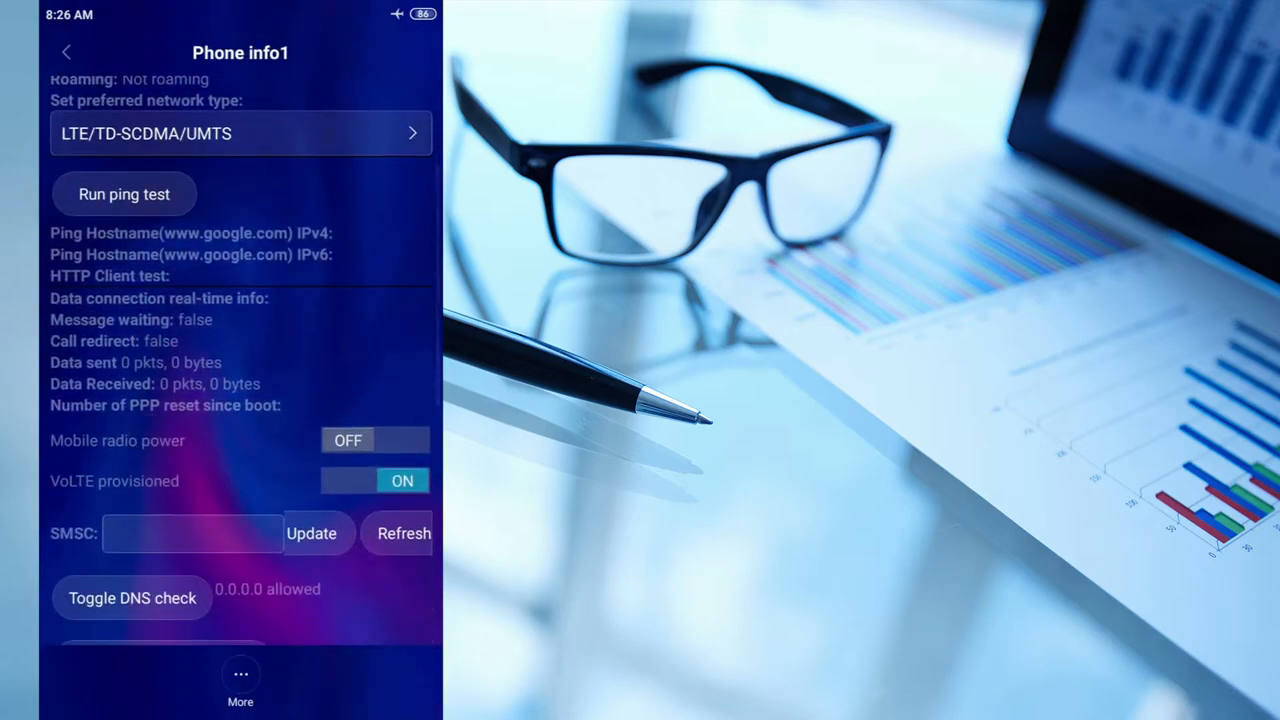
{"action": "left_click", "coordinate": [376, 440]}
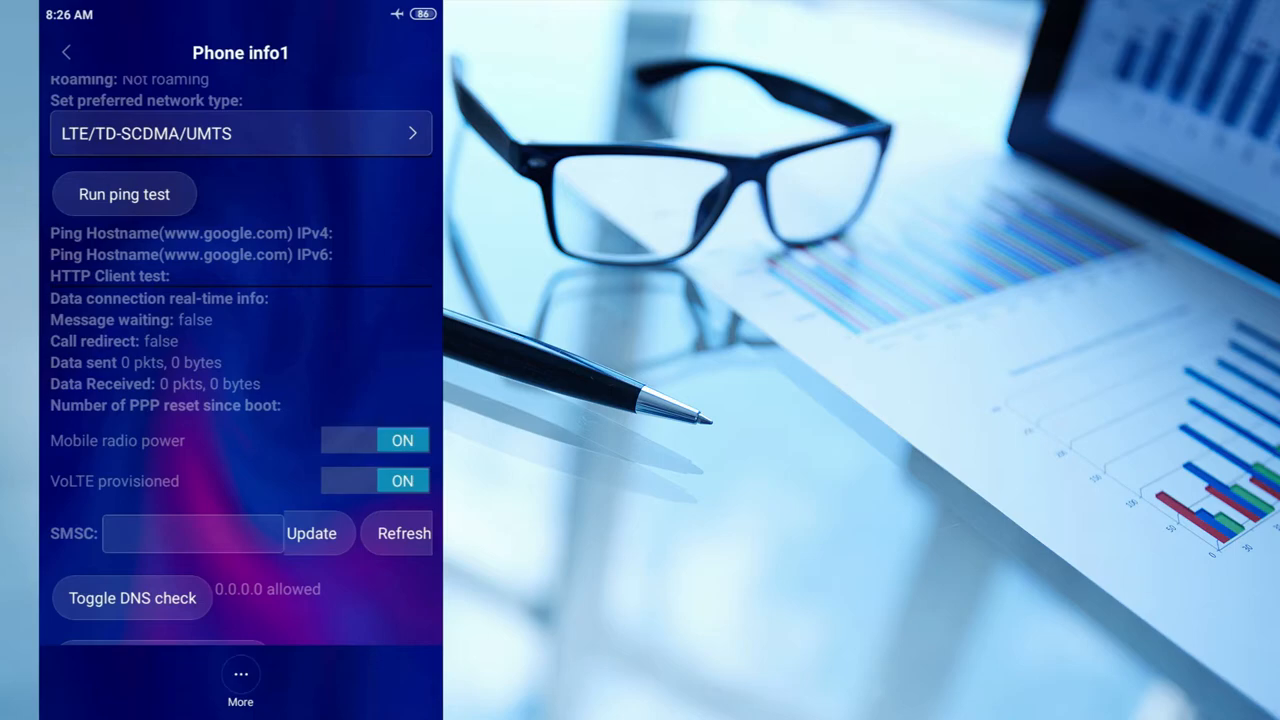
{"action": "left_click", "coordinate": [66, 52]}
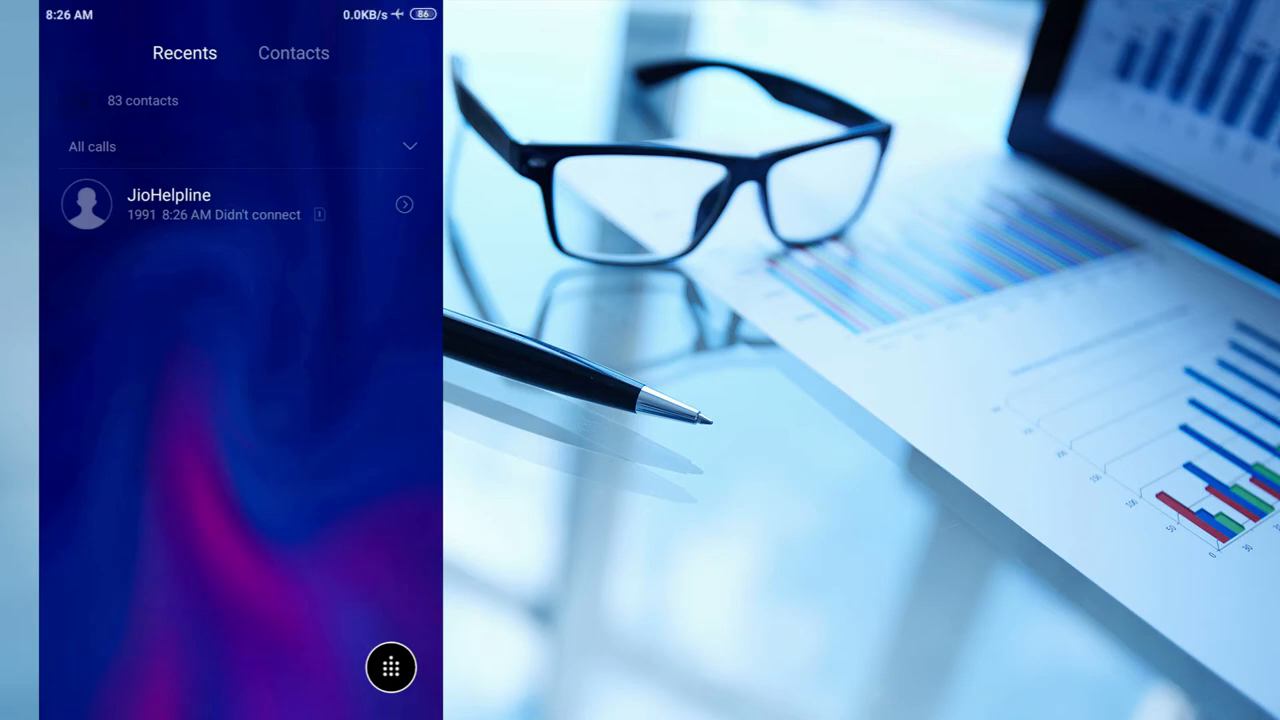
- Call JioHelpline (1991) from Recents and end the call after a few seconds
{"action": "left_click", "coordinate": [168, 204]}
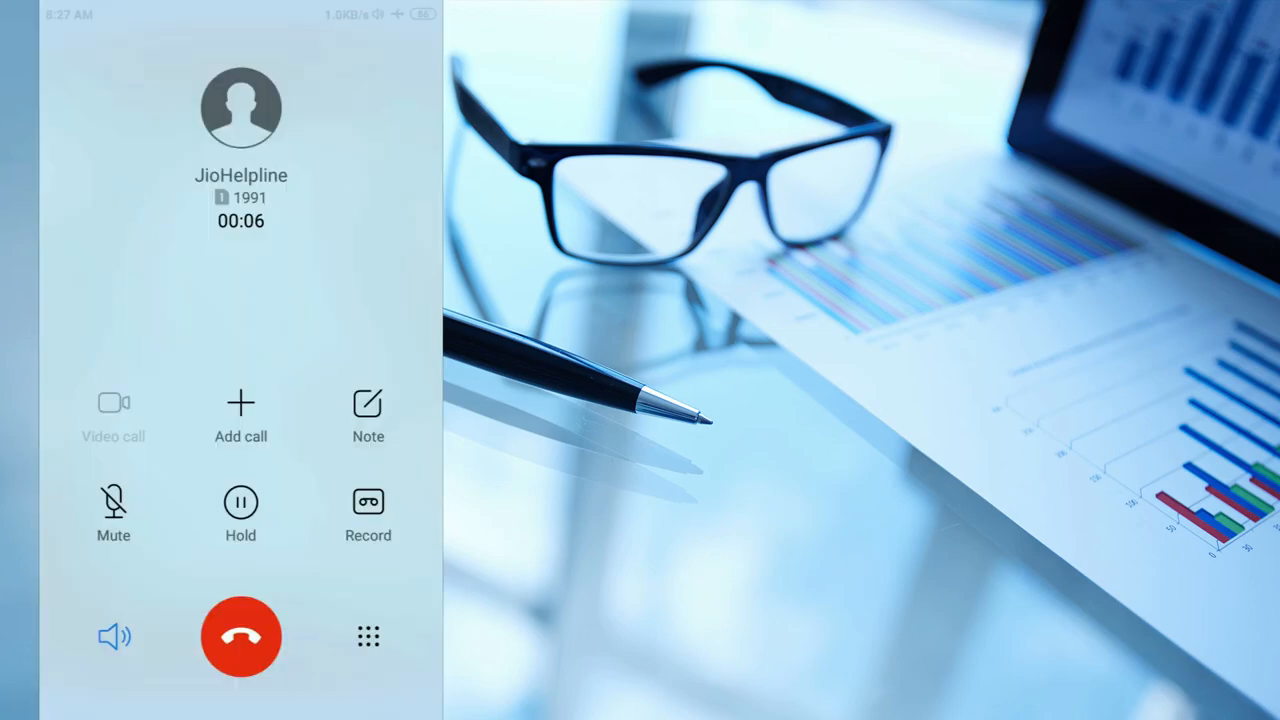
{"action": "left_click", "coordinate": [240, 636]}
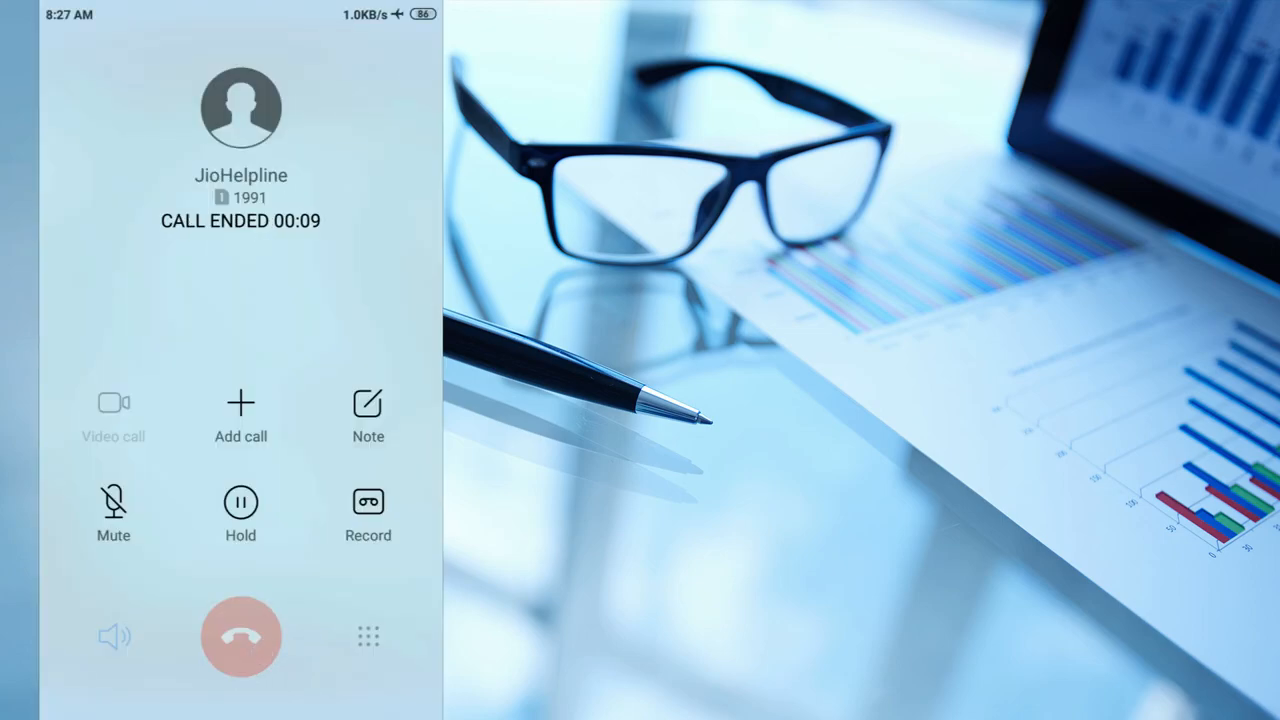